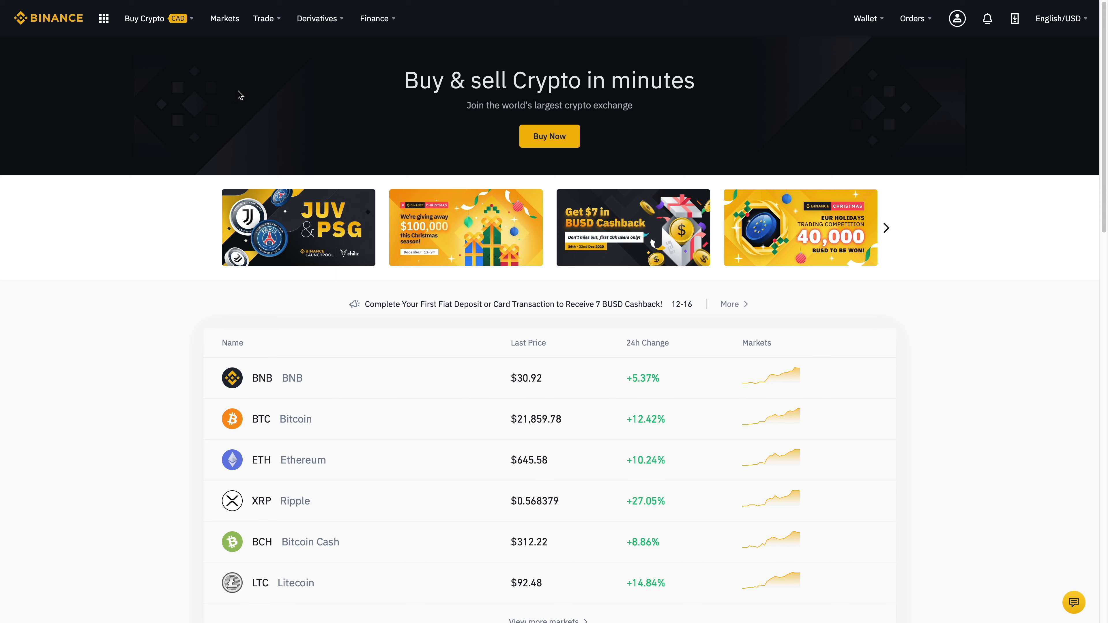
# Step: Reach the Binance Earn overview through the Finance menu's Binance Earn entry
pyautogui.click(374, 18)
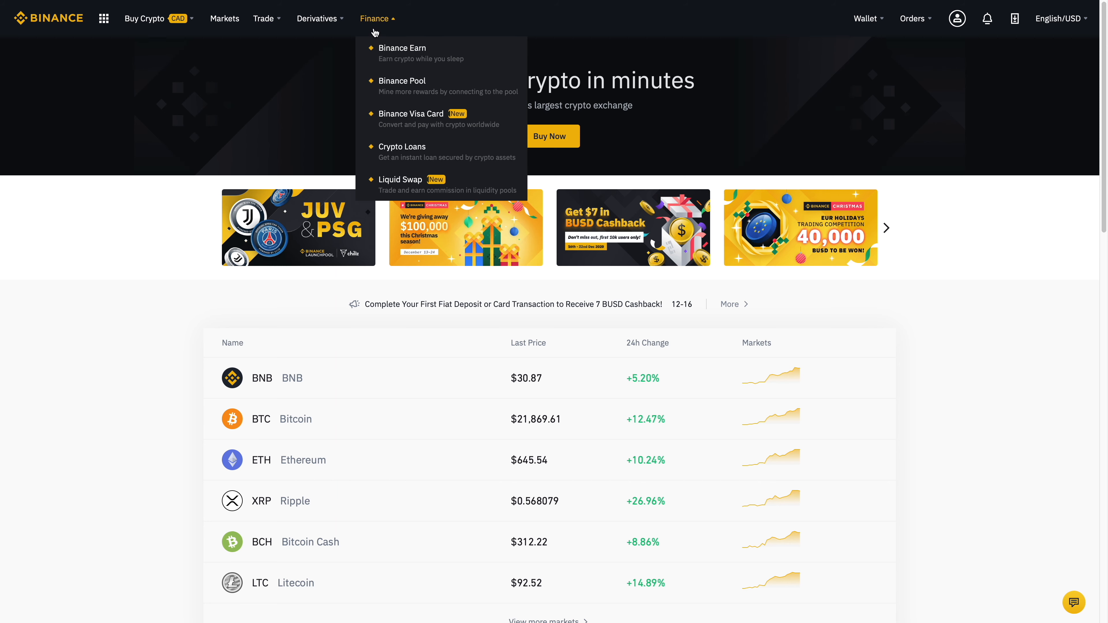
pyautogui.moveTo(402, 53)
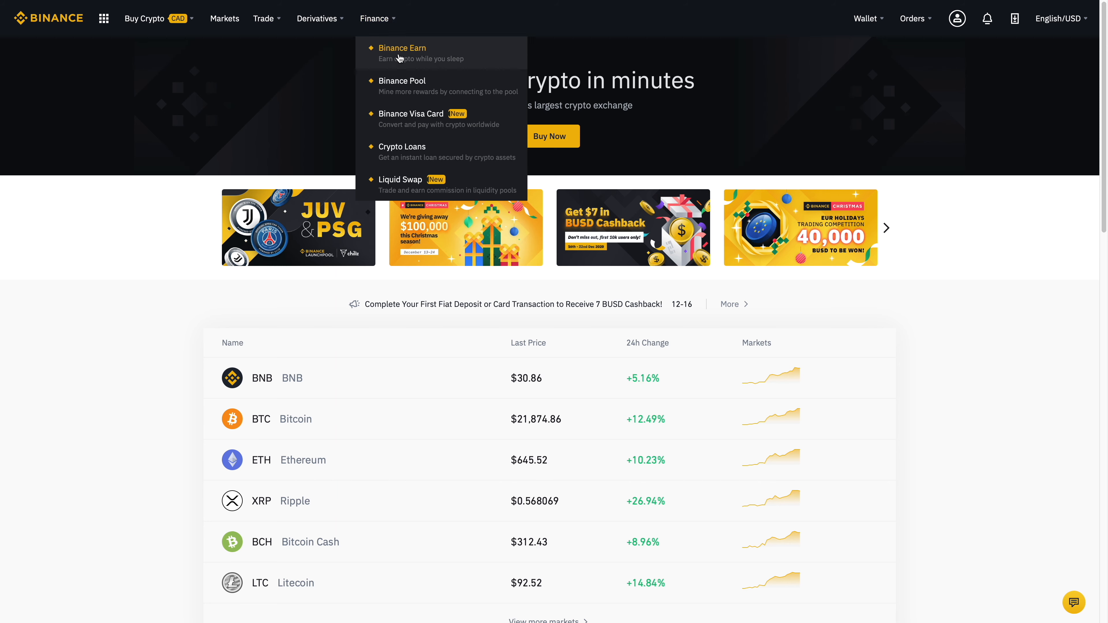
pyautogui.click(402, 48)
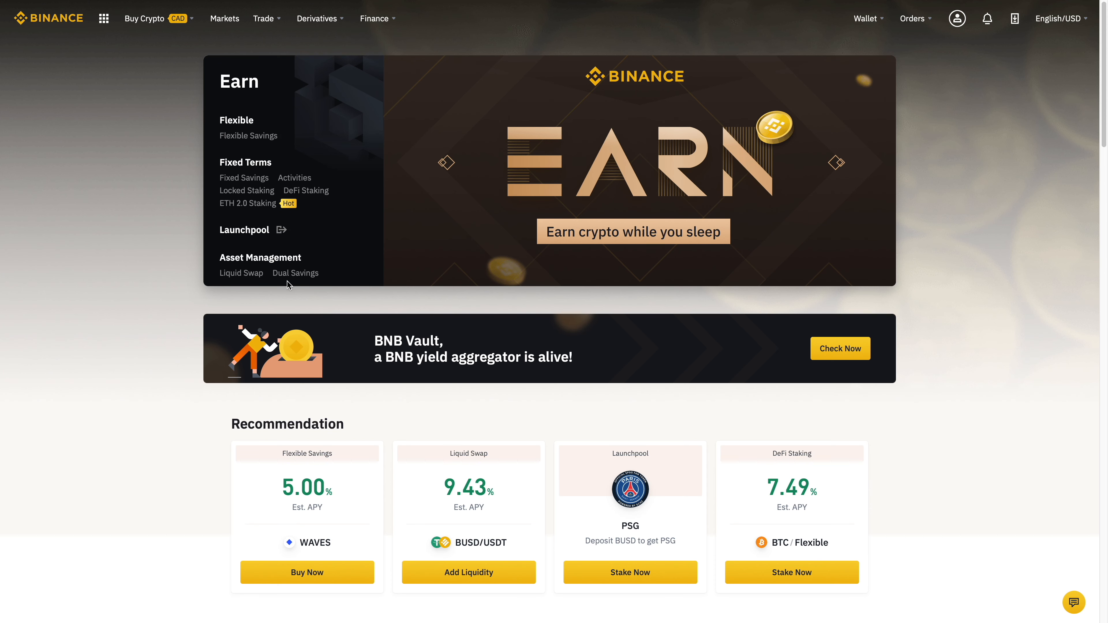
pyautogui.moveTo(300, 276)
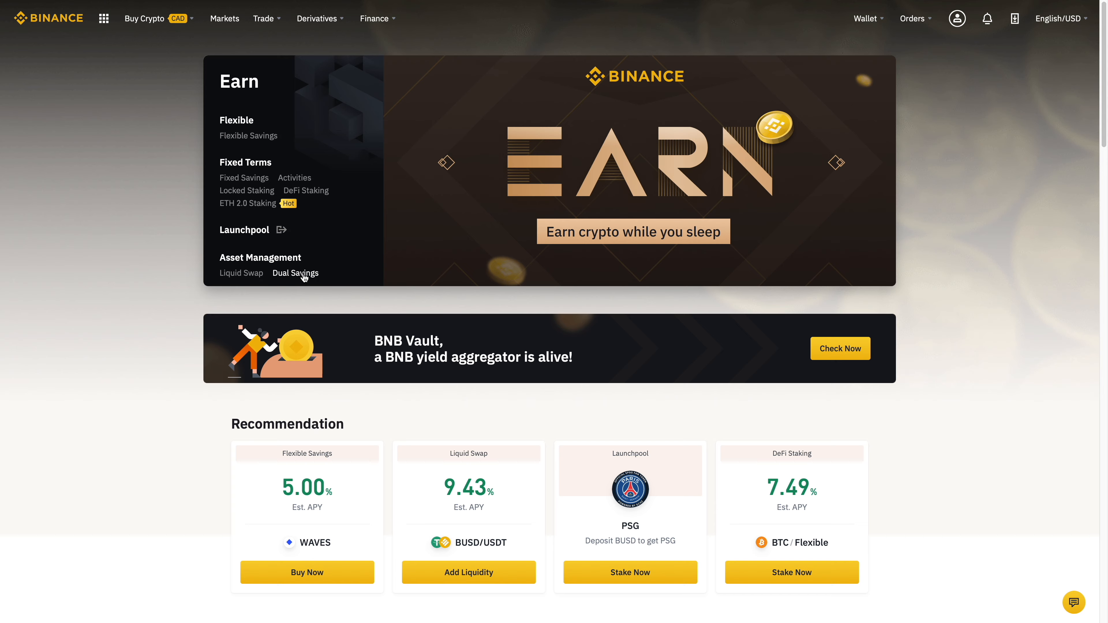
# Step: Browse the Dual Savings BTC, USDT and BUSD product tables down to the FAQ and back
pyautogui.click(295, 273)
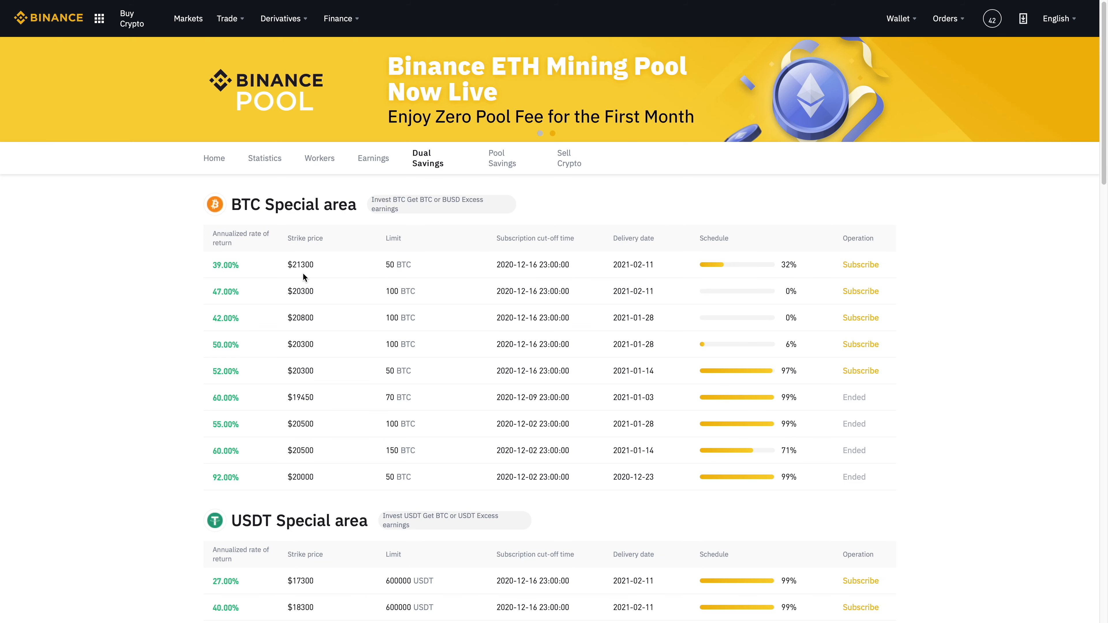
pyautogui.moveTo(573, 450)
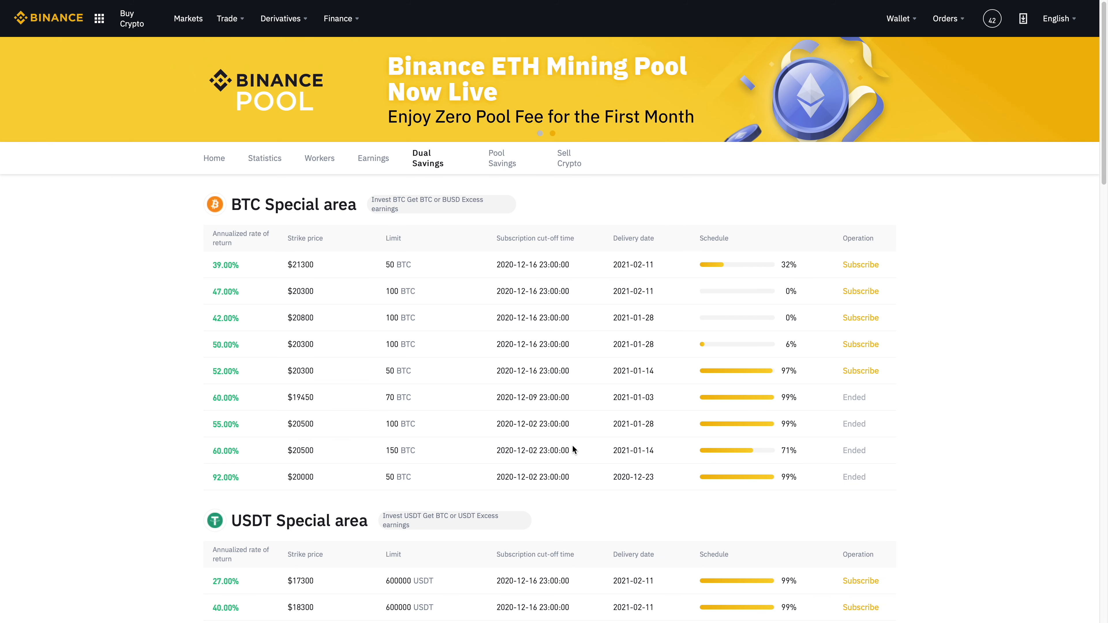
pyautogui.scroll(-3)
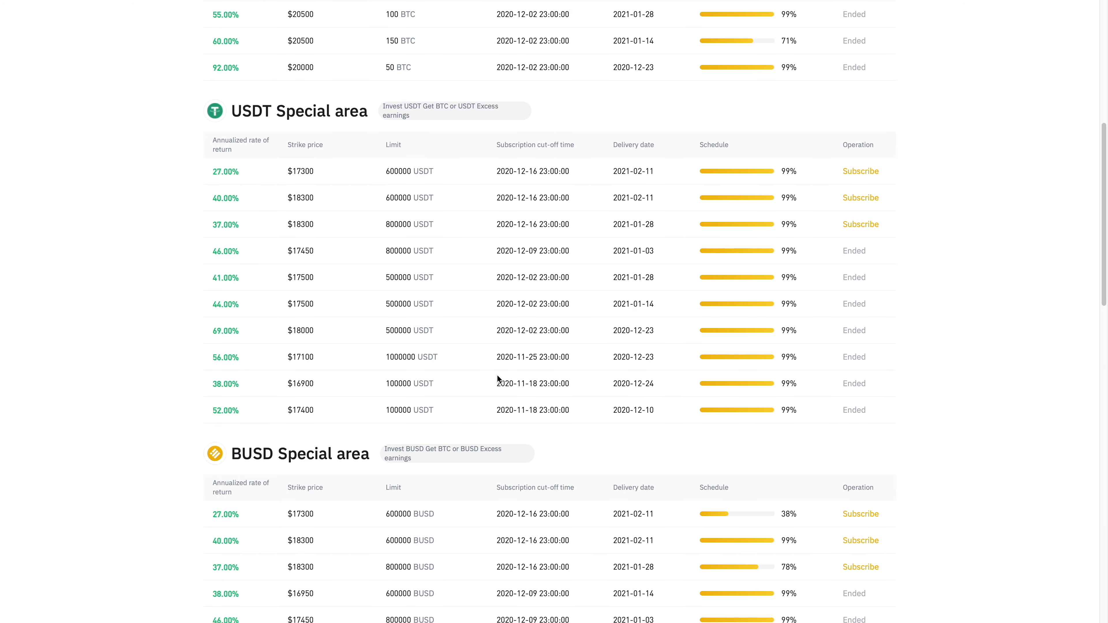
pyautogui.scroll(-3)
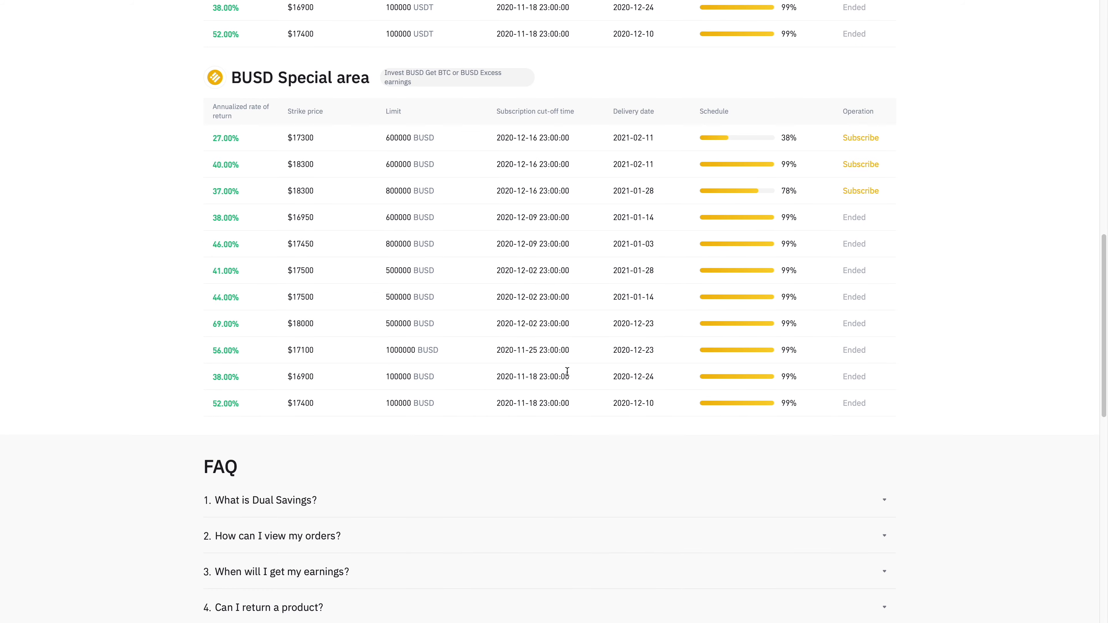
pyautogui.scroll(-3)
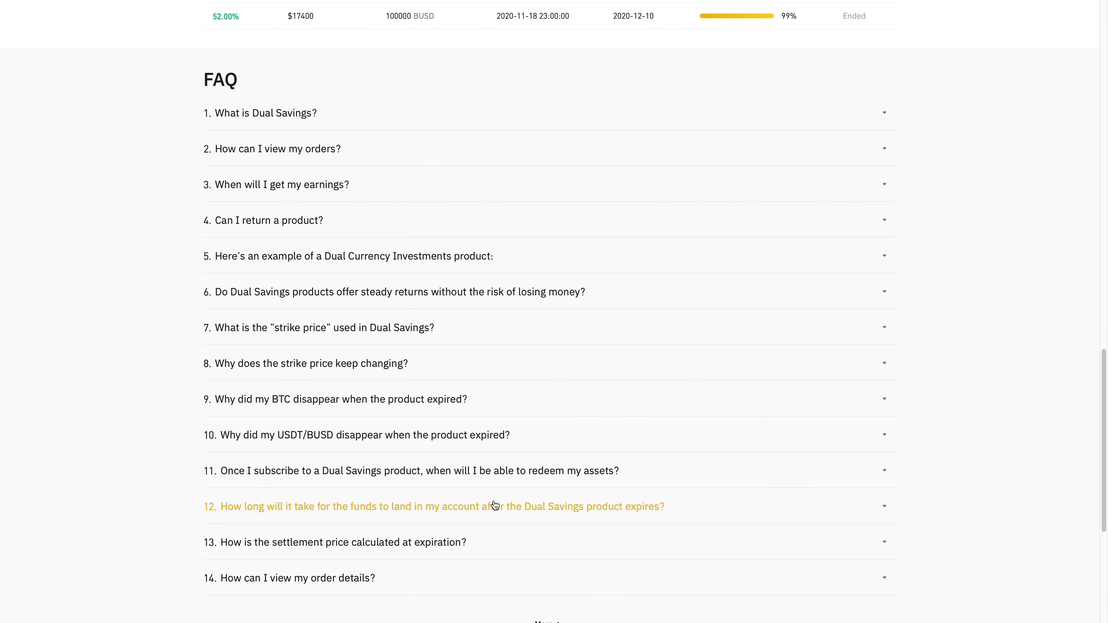
pyautogui.scroll(3)
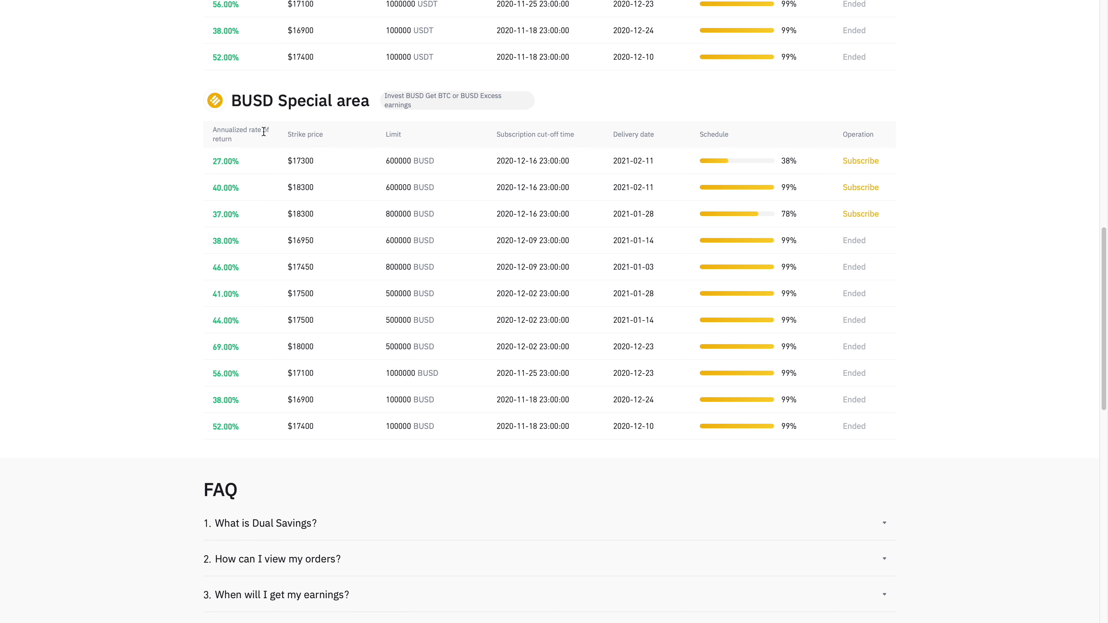
pyautogui.moveTo(314, 135)
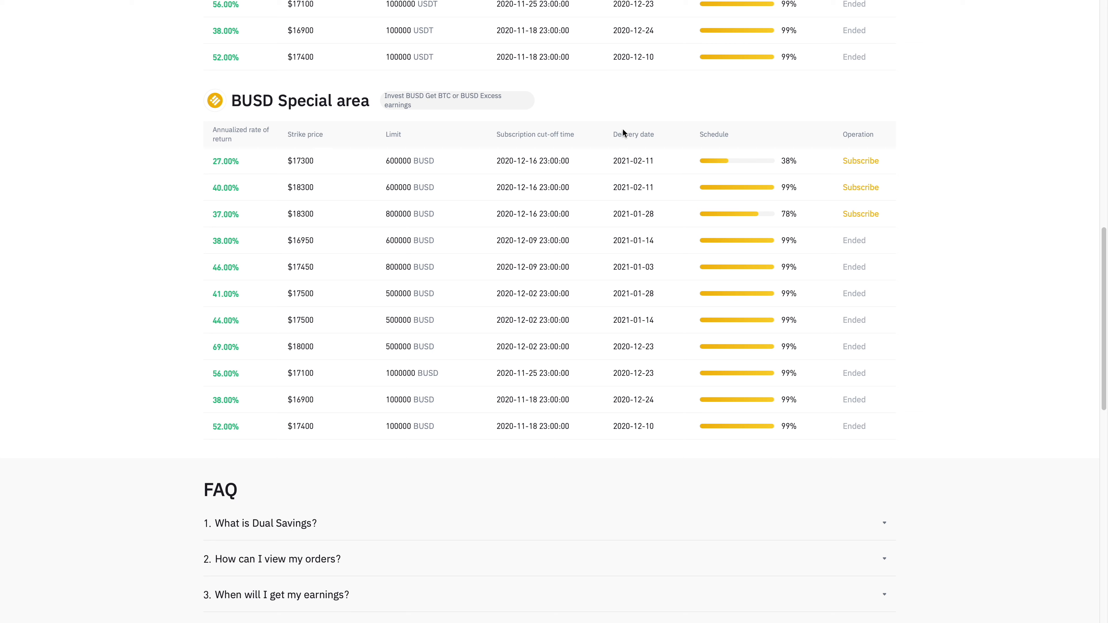
pyautogui.moveTo(651, 152)
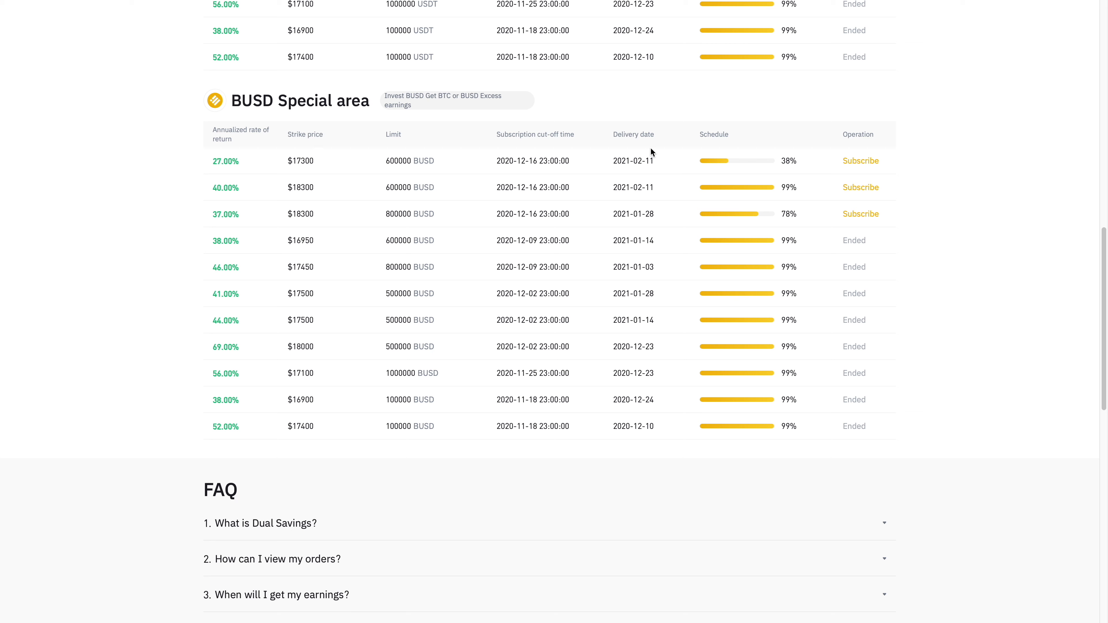
pyautogui.moveTo(646, 132)
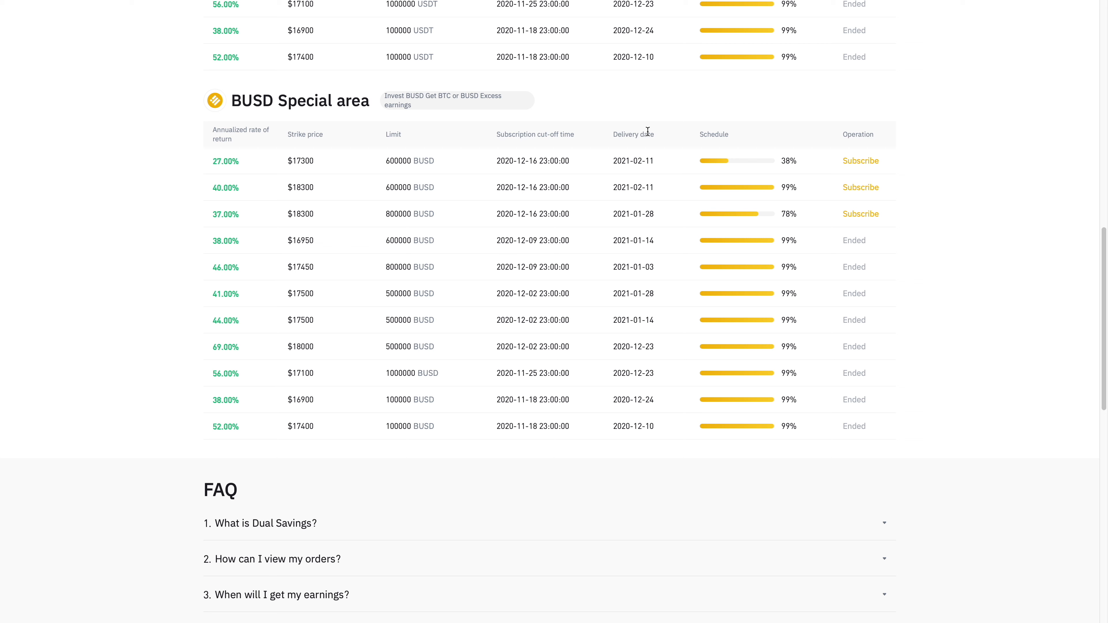
pyautogui.moveTo(356, 123)
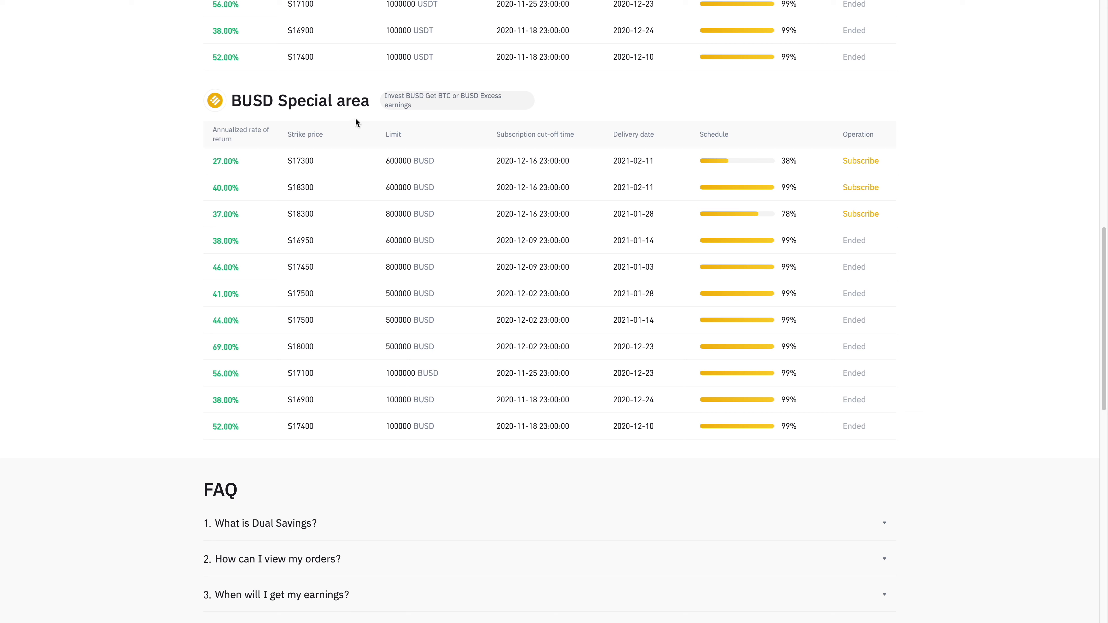
pyautogui.moveTo(650, 201)
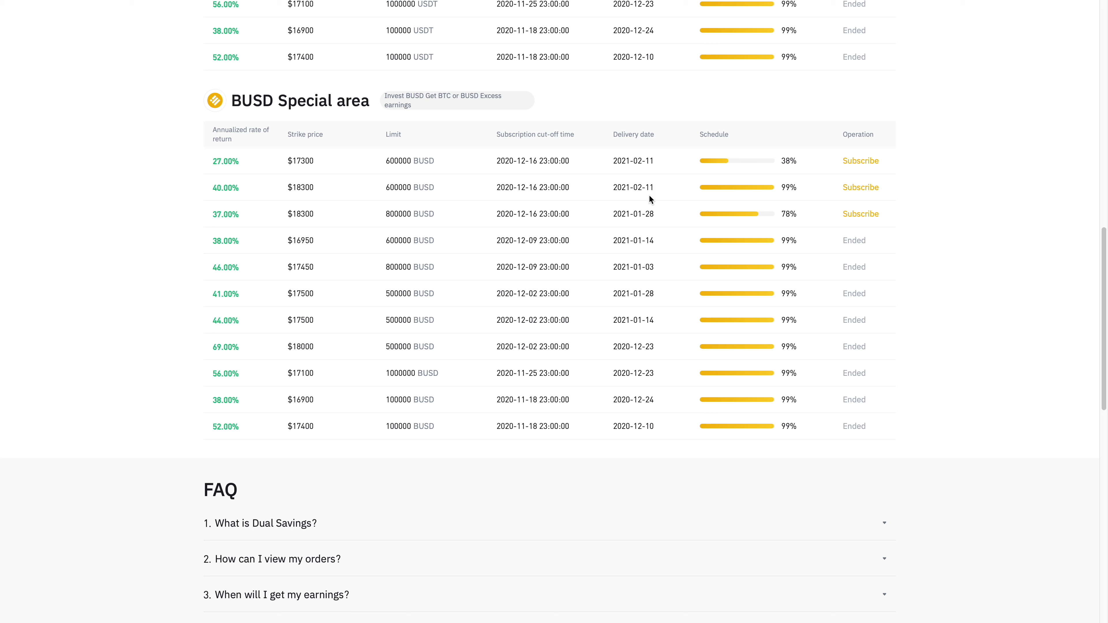
pyautogui.moveTo(654, 180)
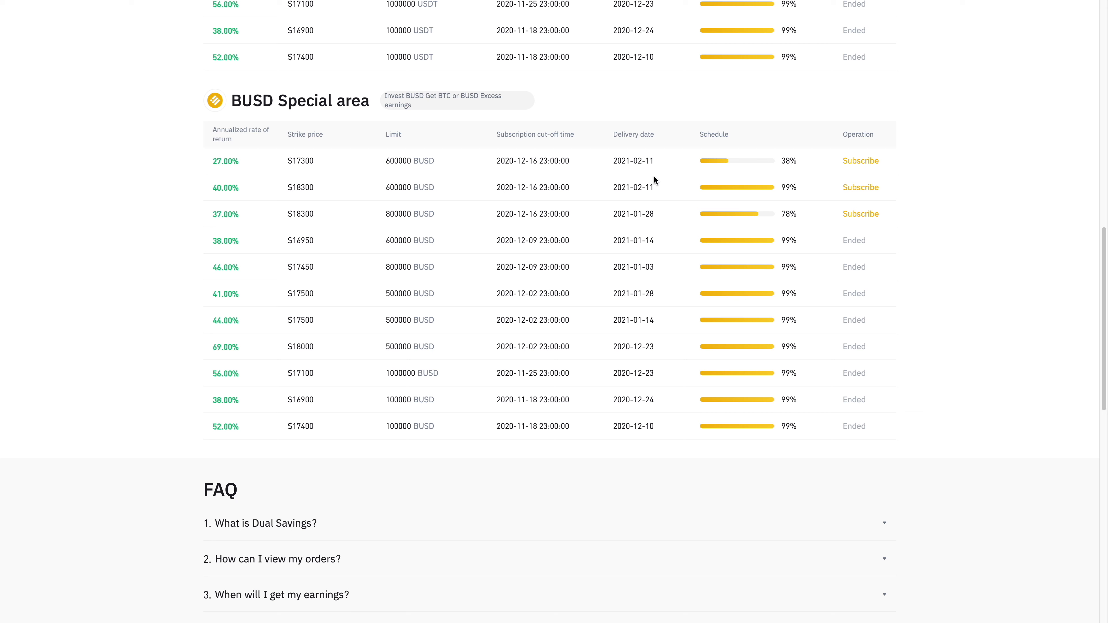
pyautogui.moveTo(323, 187)
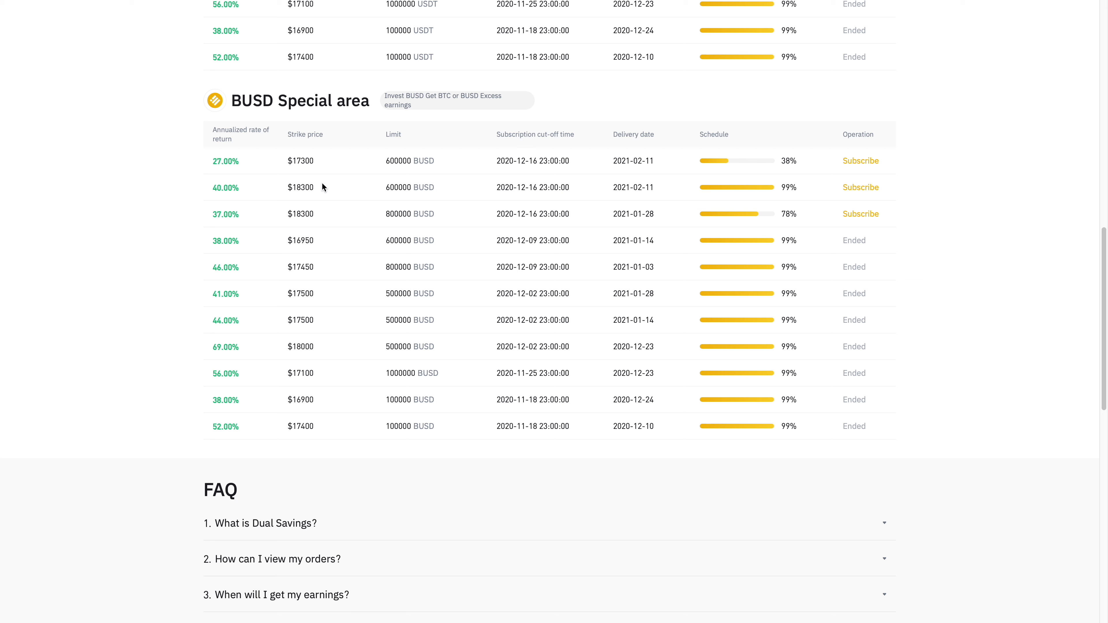
pyautogui.moveTo(318, 195)
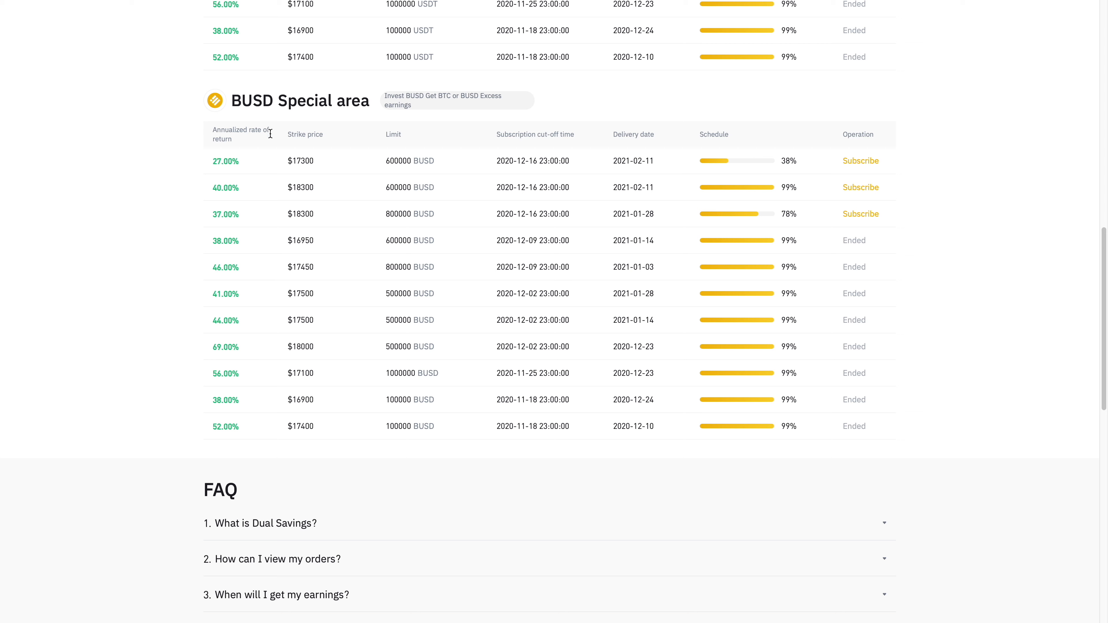
pyautogui.moveTo(183, 199)
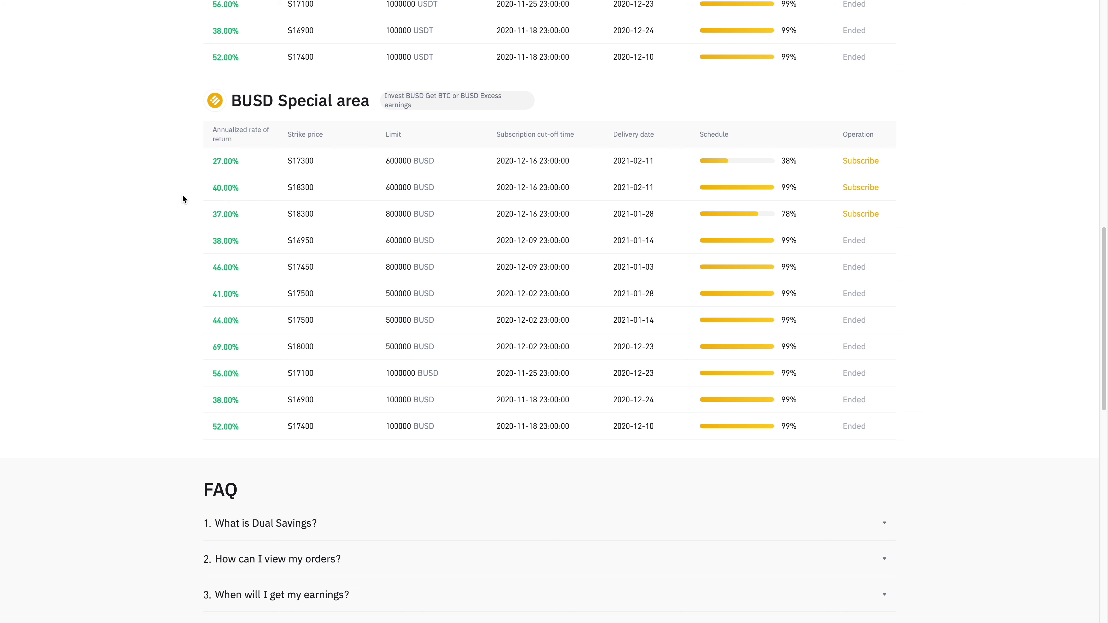
pyautogui.moveTo(246, 196)
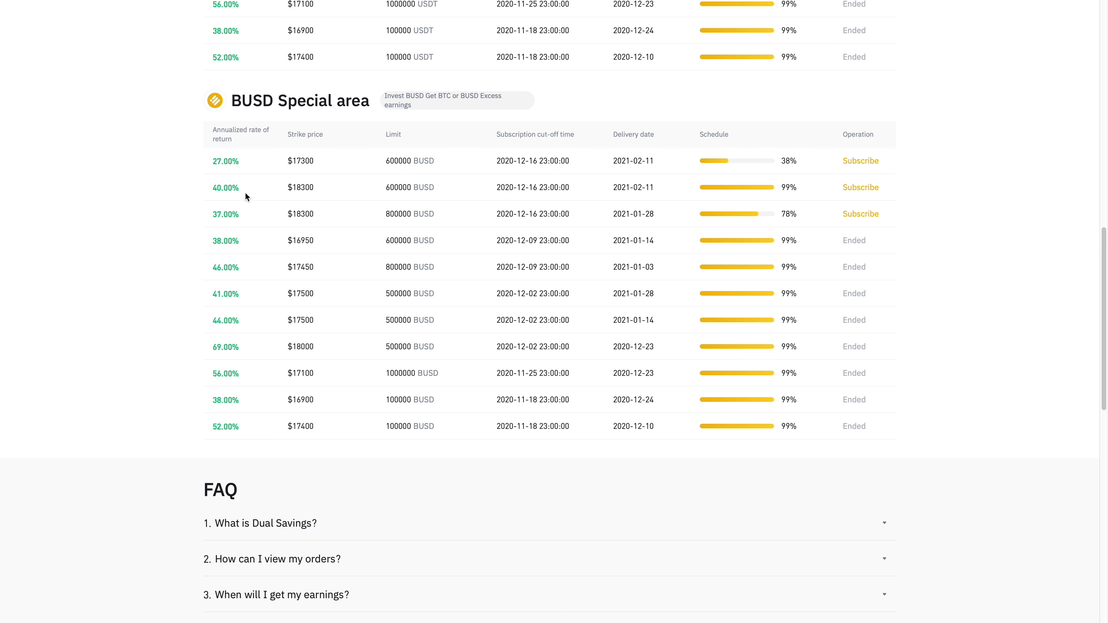
pyautogui.moveTo(663, 179)
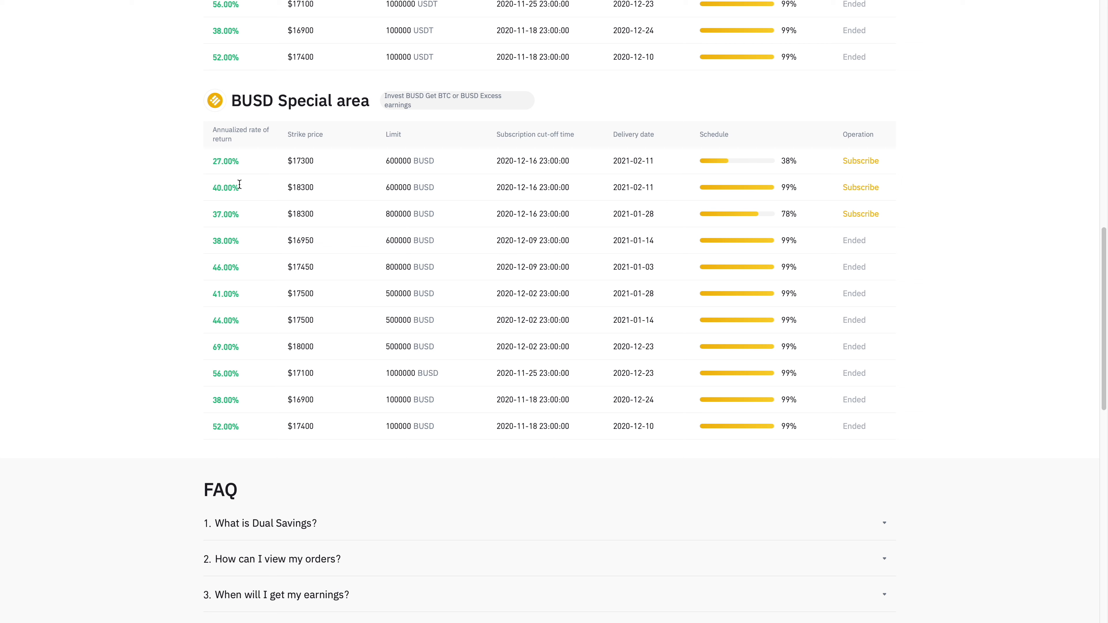
pyautogui.moveTo(309, 179)
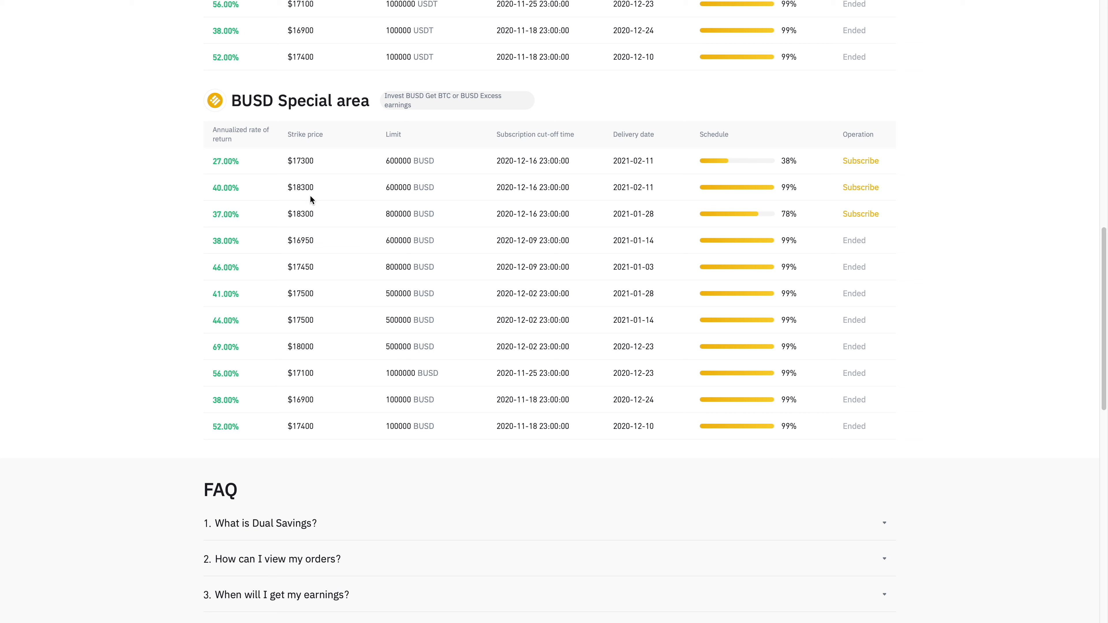
pyautogui.moveTo(318, 189)
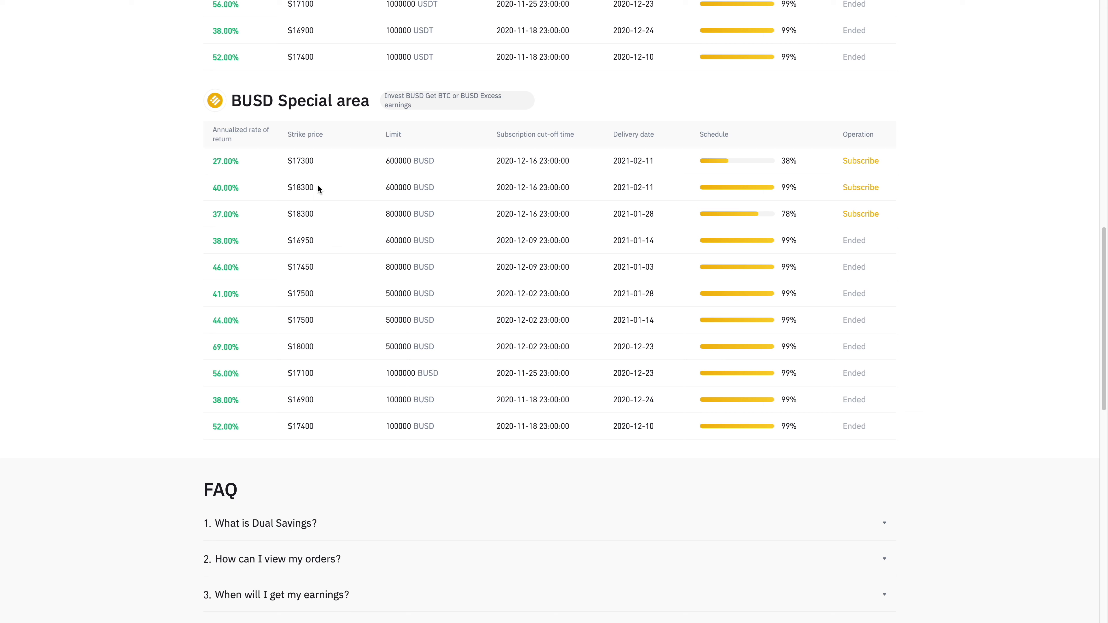
pyautogui.moveTo(314, 202)
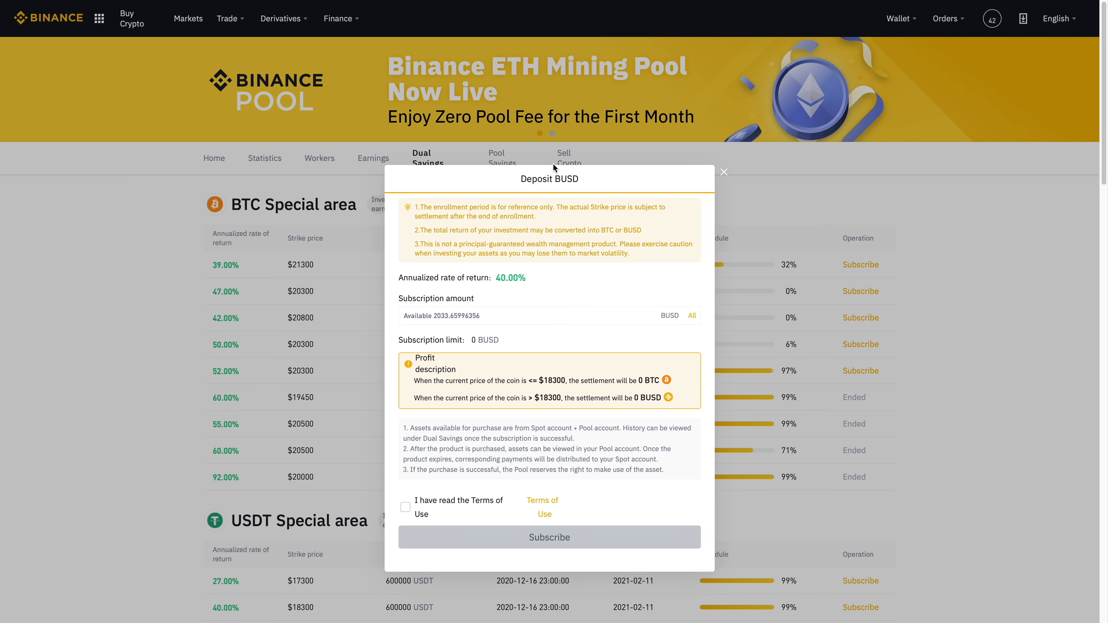
pyautogui.moveTo(511, 240)
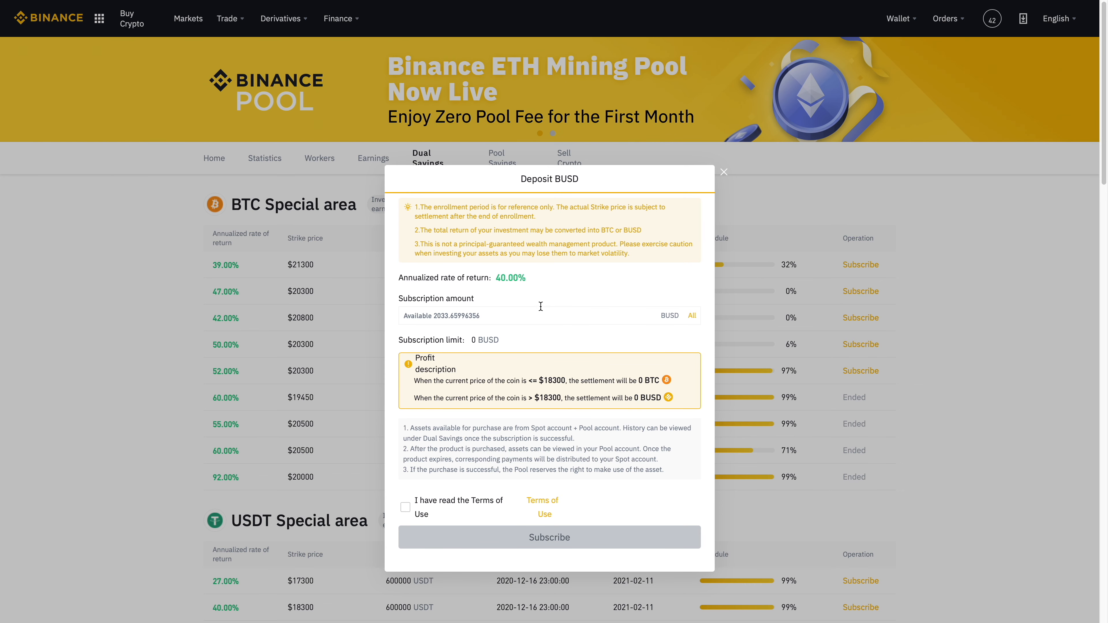
pyautogui.moveTo(481, 319)
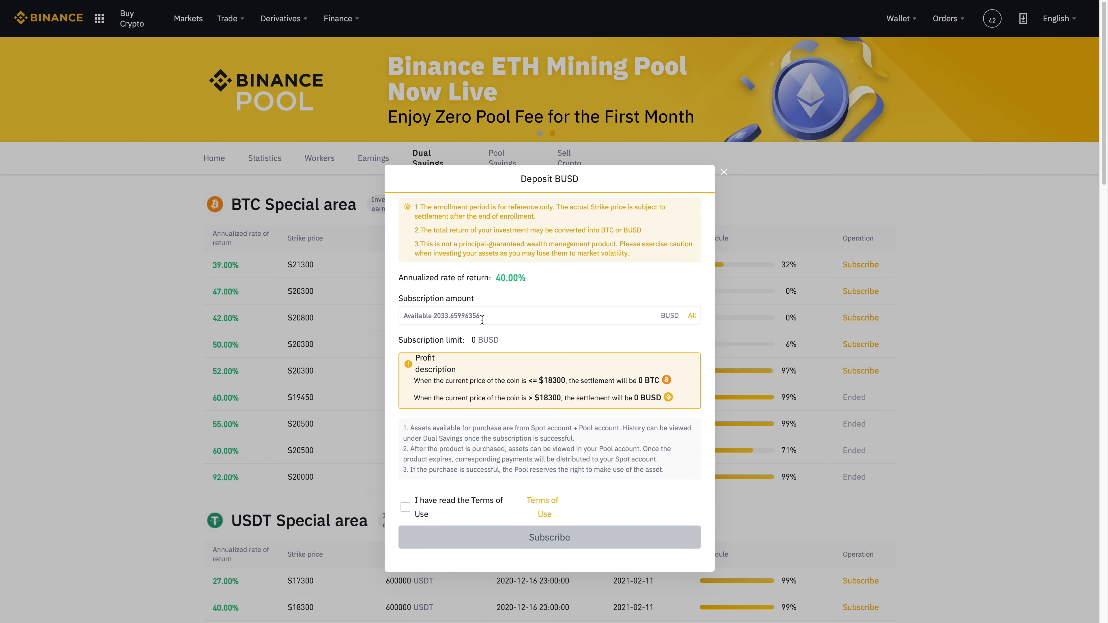
# Step: Enter the subscription amount and select the resulting 0.05806011 BTC settlement value
pyautogui.write('1000')
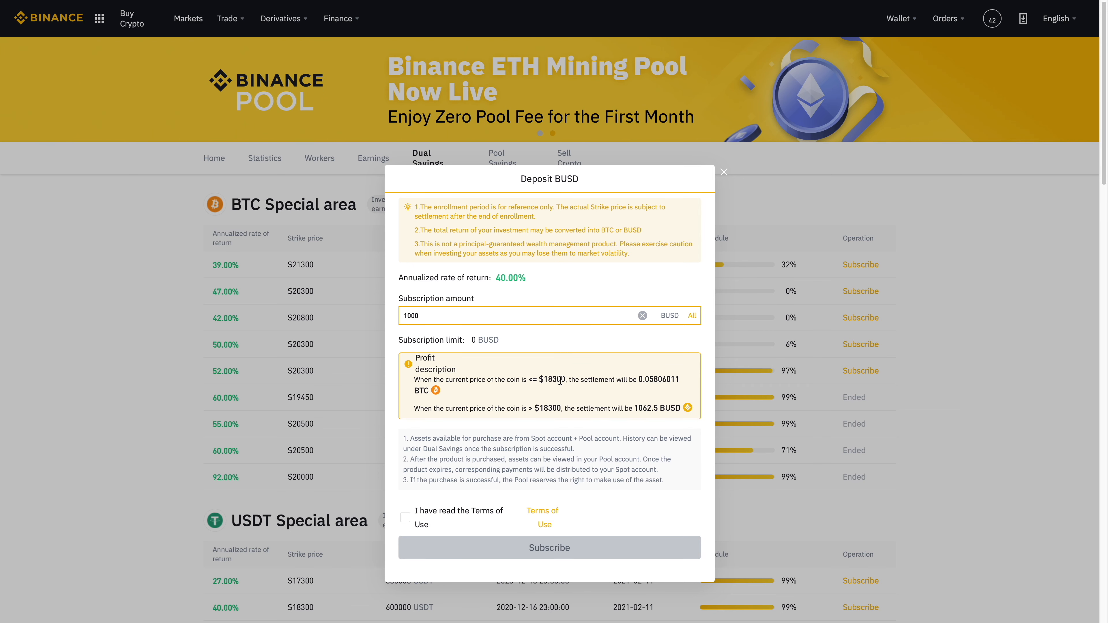
pyautogui.moveTo(678, 376)
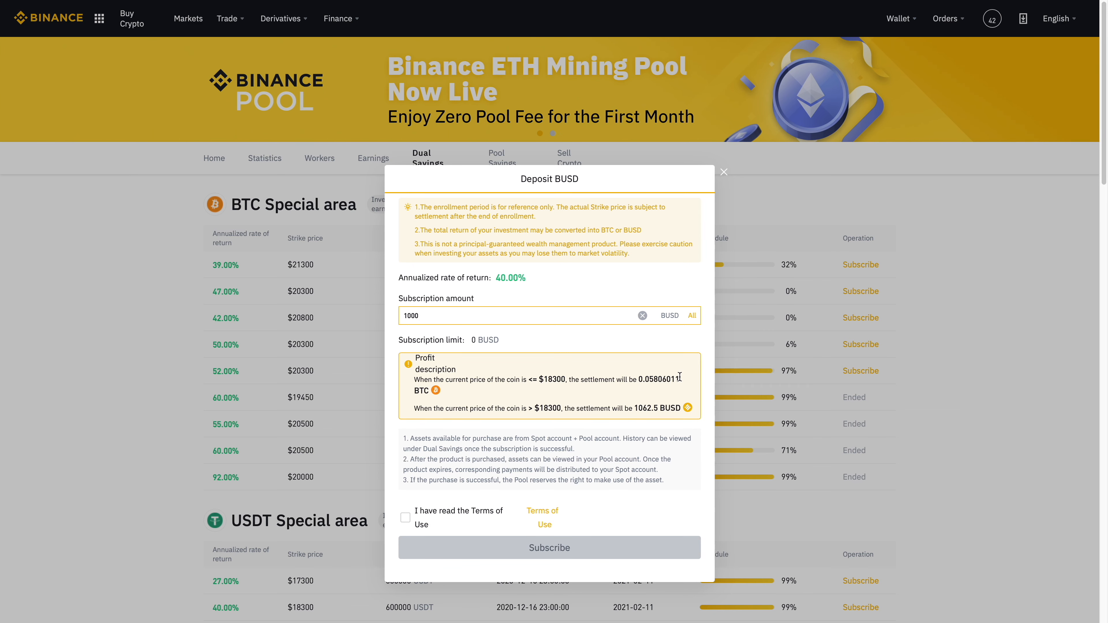
pyautogui.moveTo(687, 383)
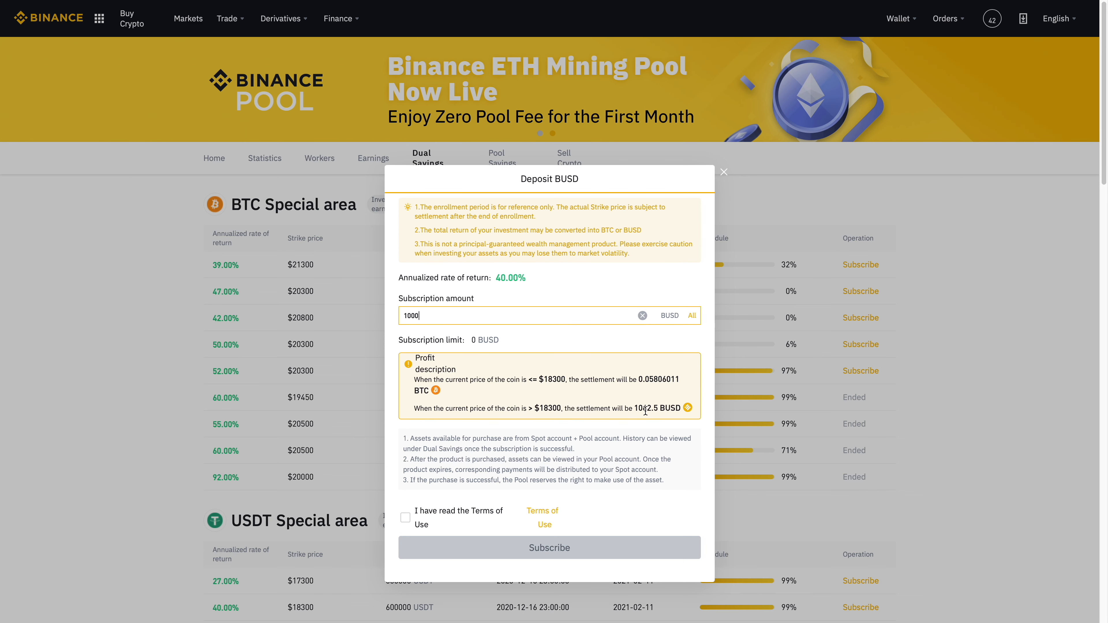
pyautogui.moveTo(534, 309)
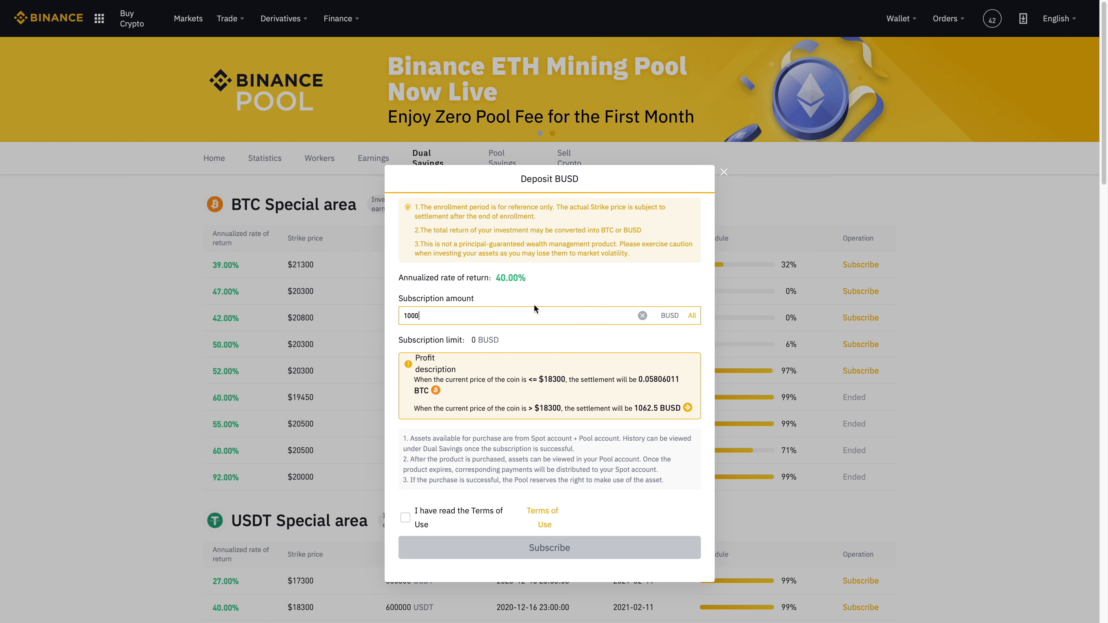
pyautogui.moveTo(638, 391)
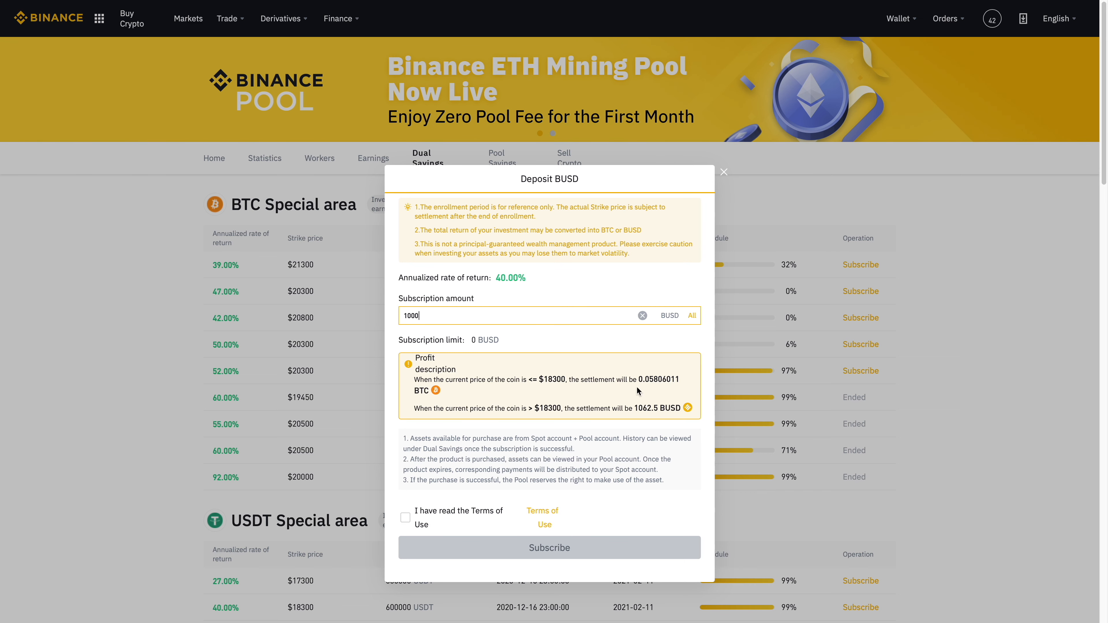
pyautogui.moveTo(652, 409)
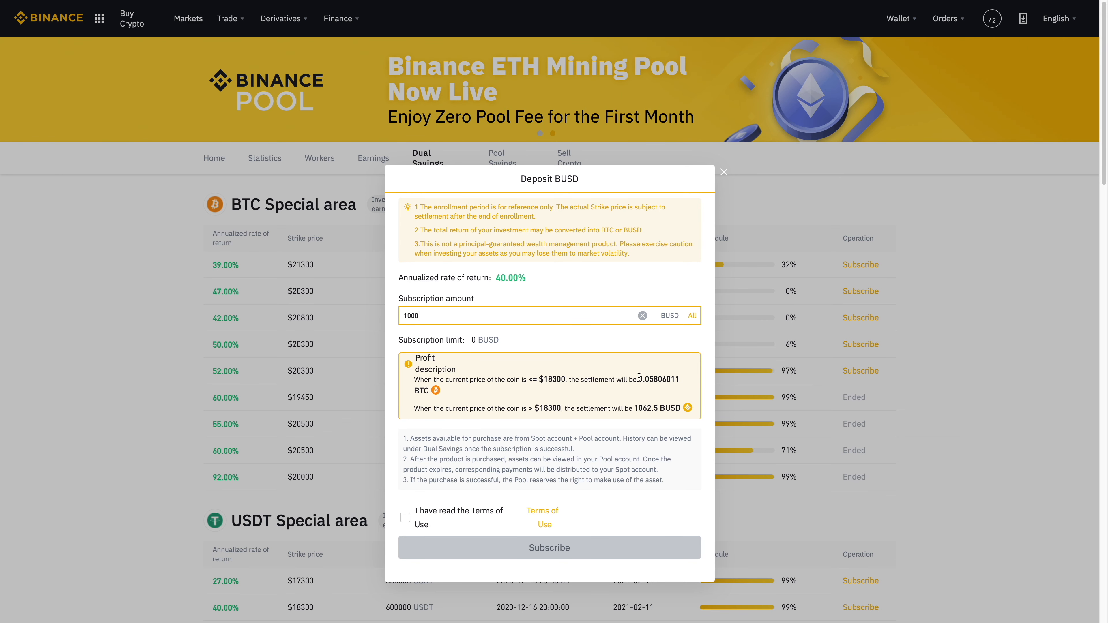
pyautogui.doubleClick(657, 379)
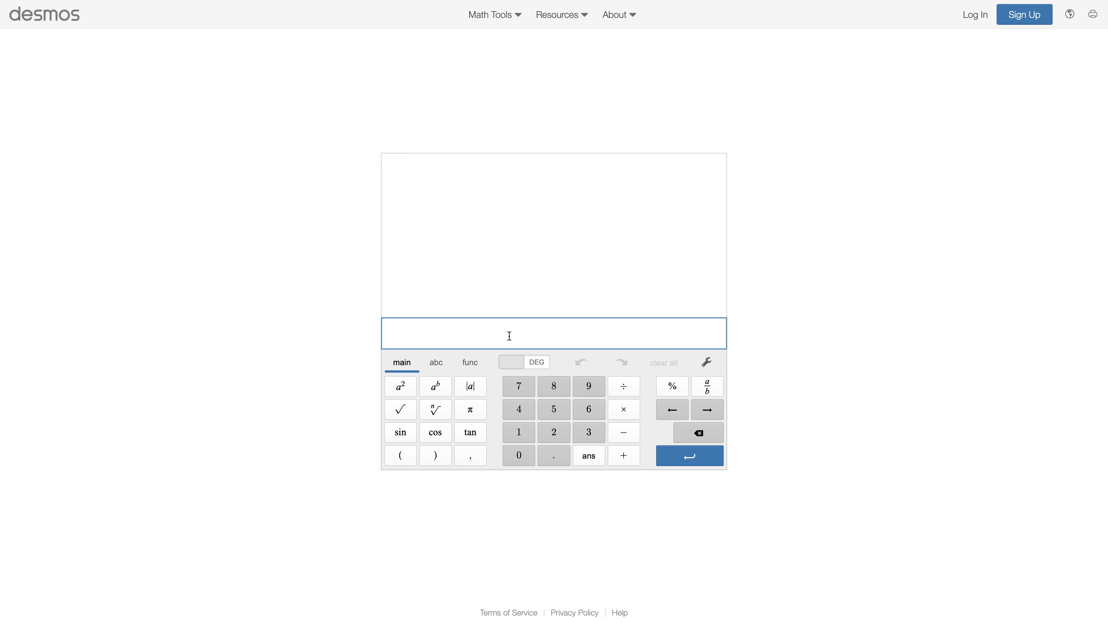
# Step: Evaluate 0.05806011 × 18300 in the Desmos expression line, giving about 1062.5
pyautogui.write('0.05806011·')
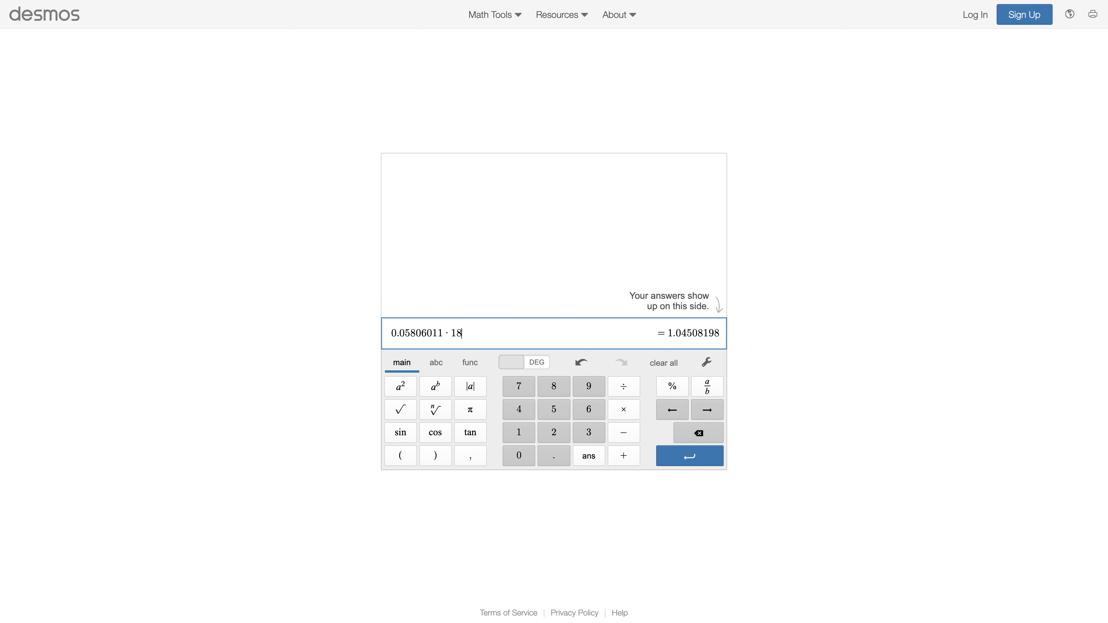
pyautogui.write('300')
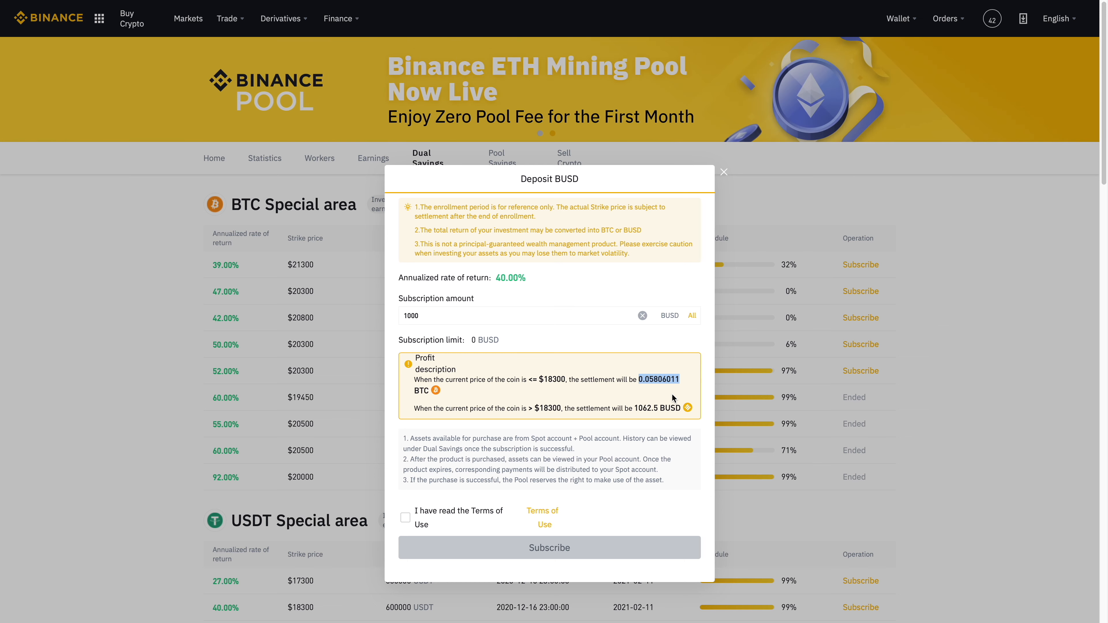
pyautogui.moveTo(558, 392)
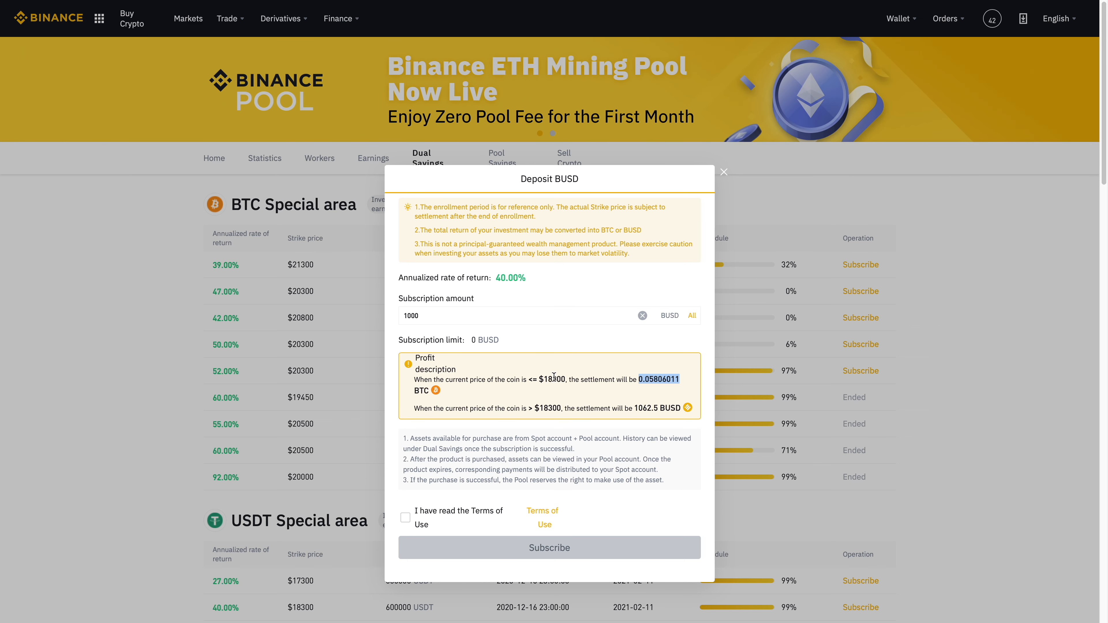
pyautogui.moveTo(552, 380)
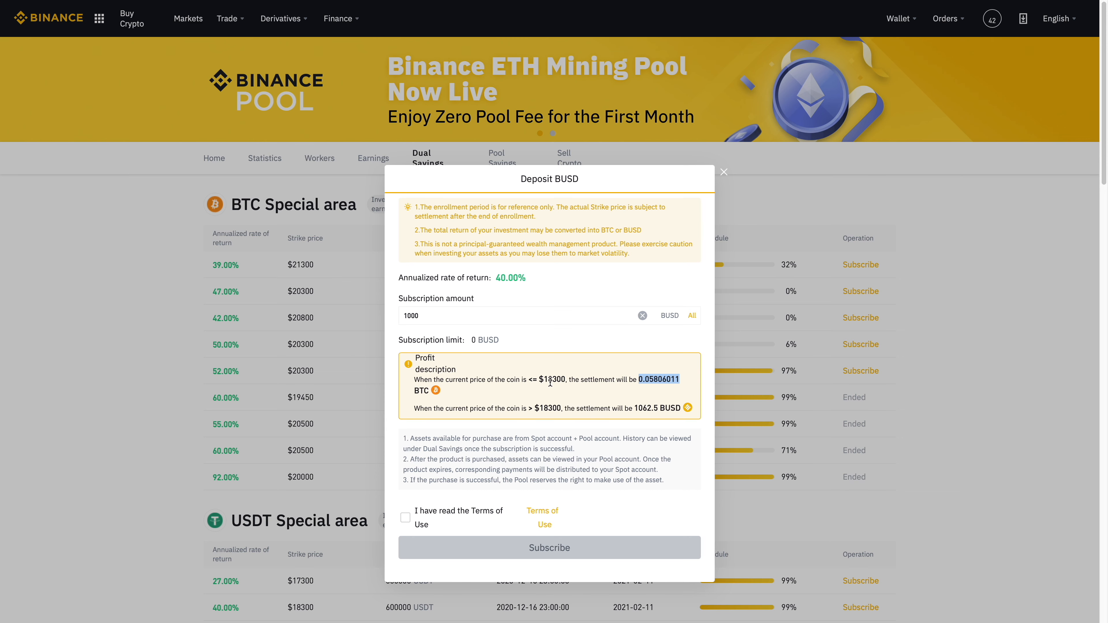
pyautogui.moveTo(674, 376)
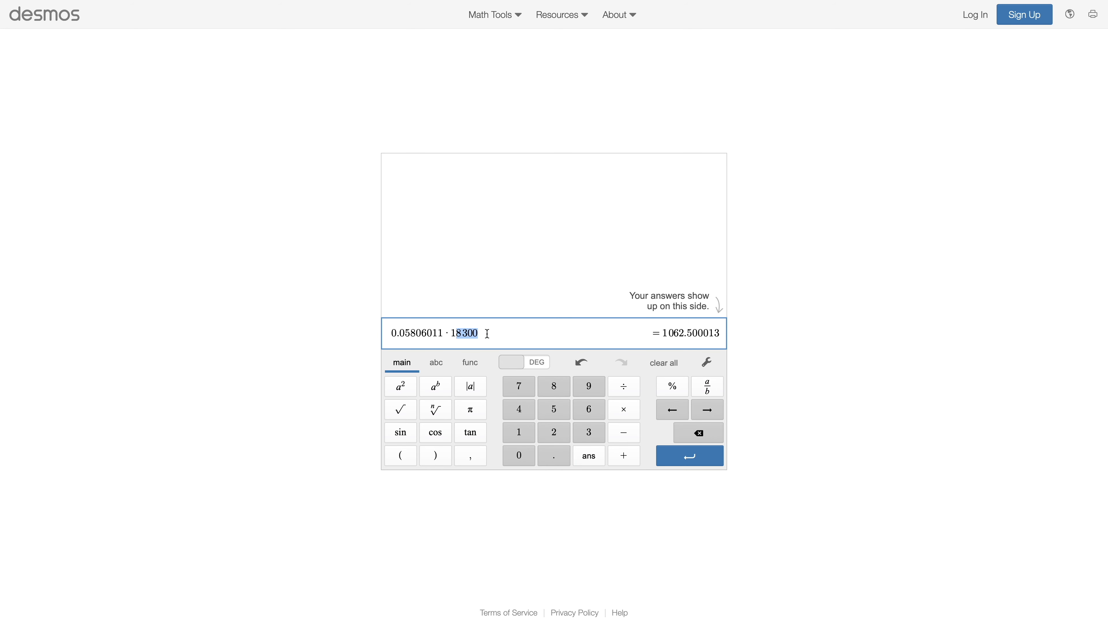
# Step: Try second factors 10, 10000, 183, 18300 and 7500 against 0.05806011 to compare results
pyautogui.write('0')
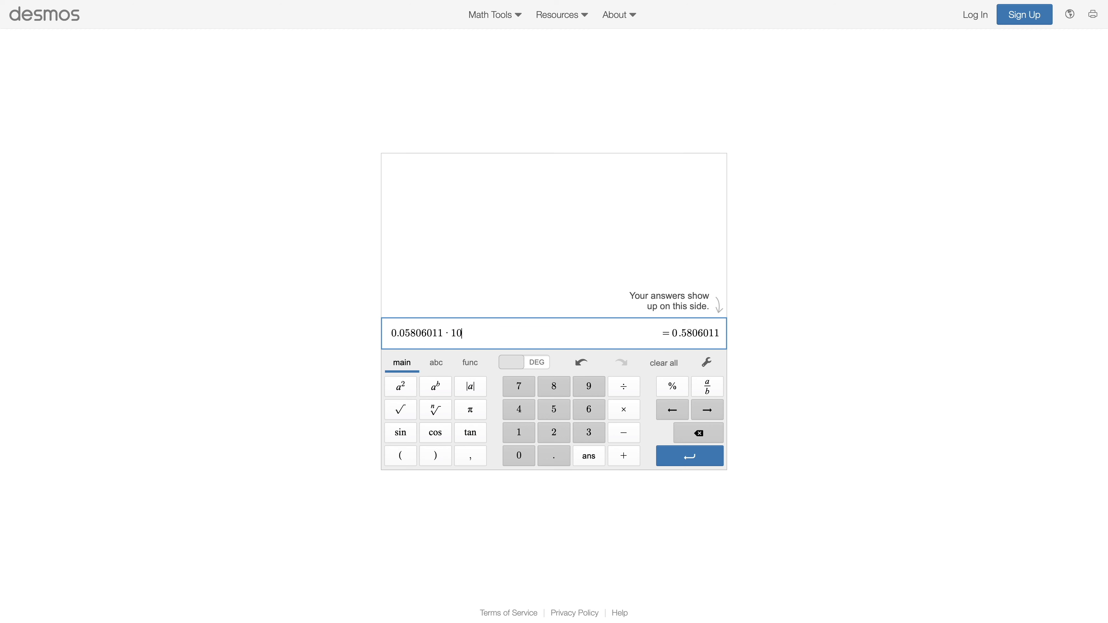
pyautogui.write('000')
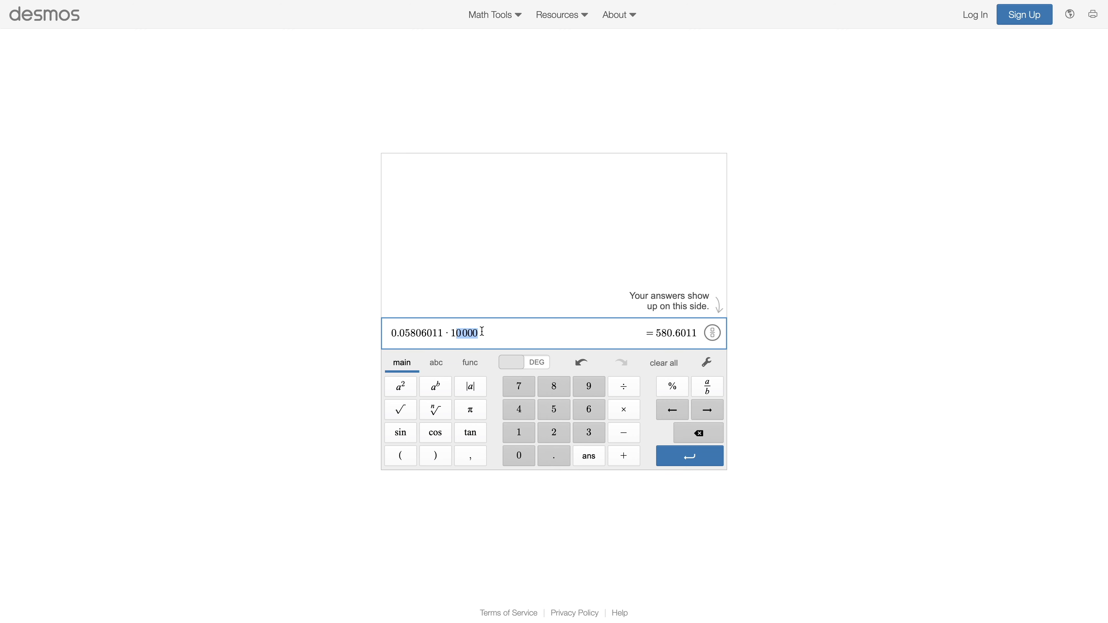
pyautogui.write('183')
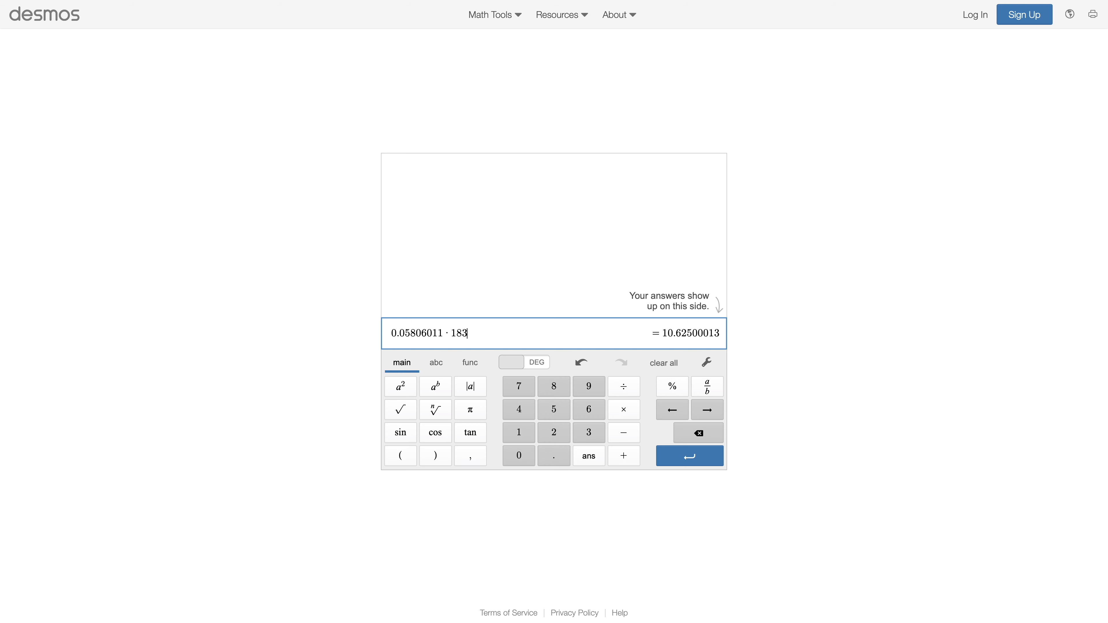
pyautogui.write('00')
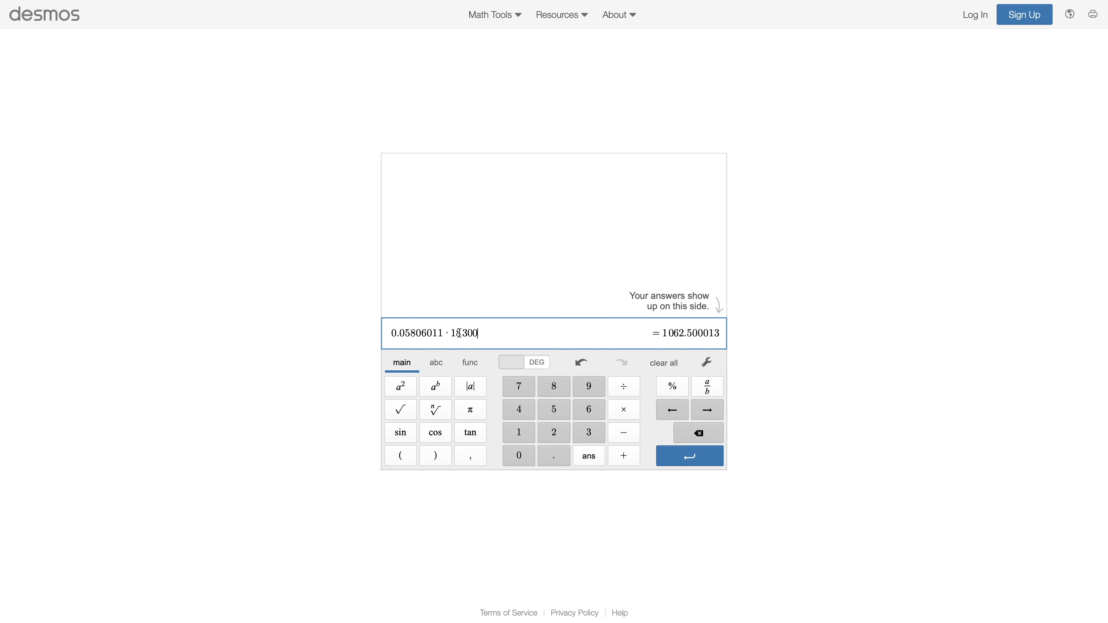
pyautogui.write('7500')
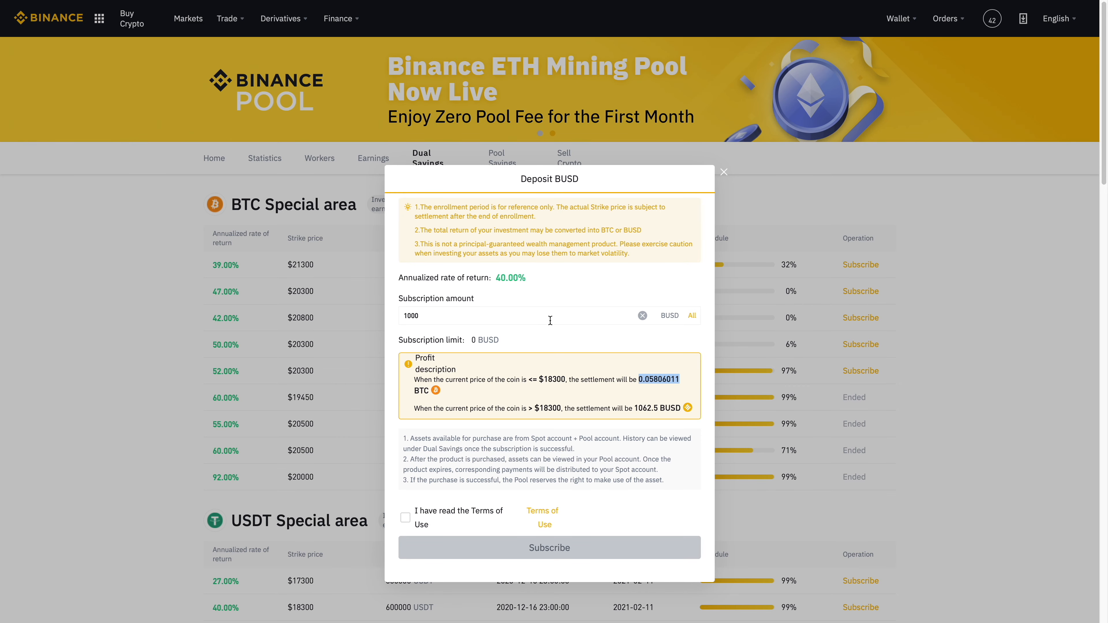
pyautogui.moveTo(507, 280)
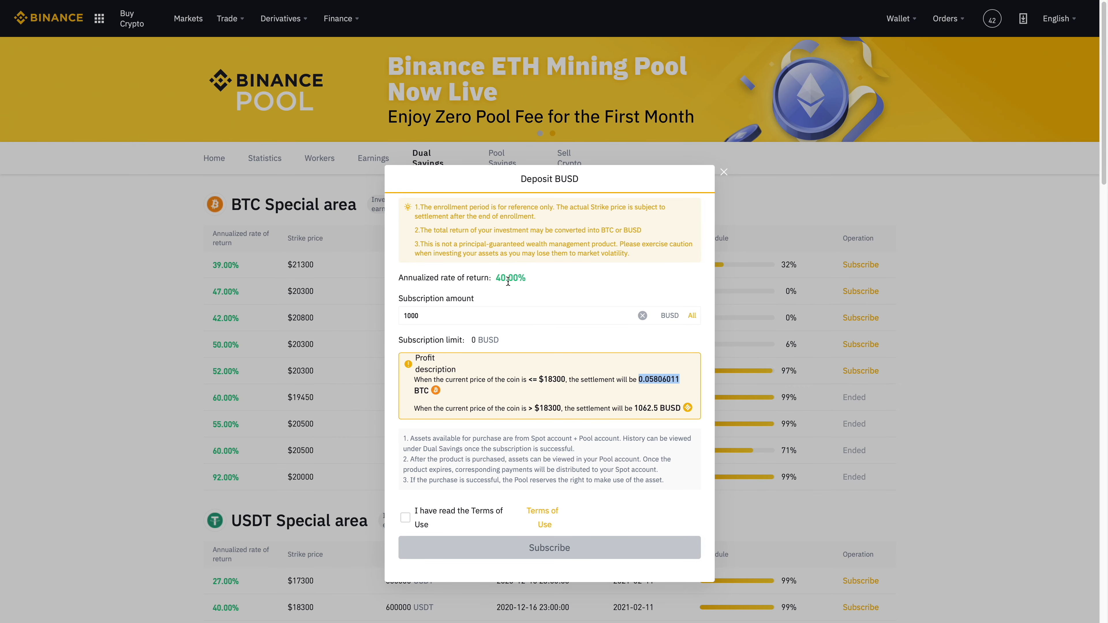